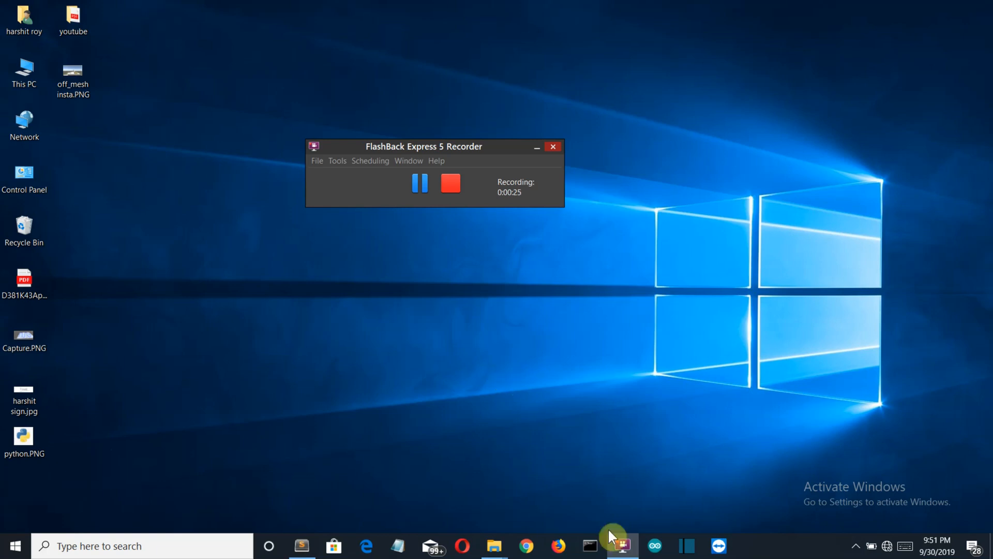
- In a command prompt, enter the command 'pip install moviepy'
left_click(592, 545)
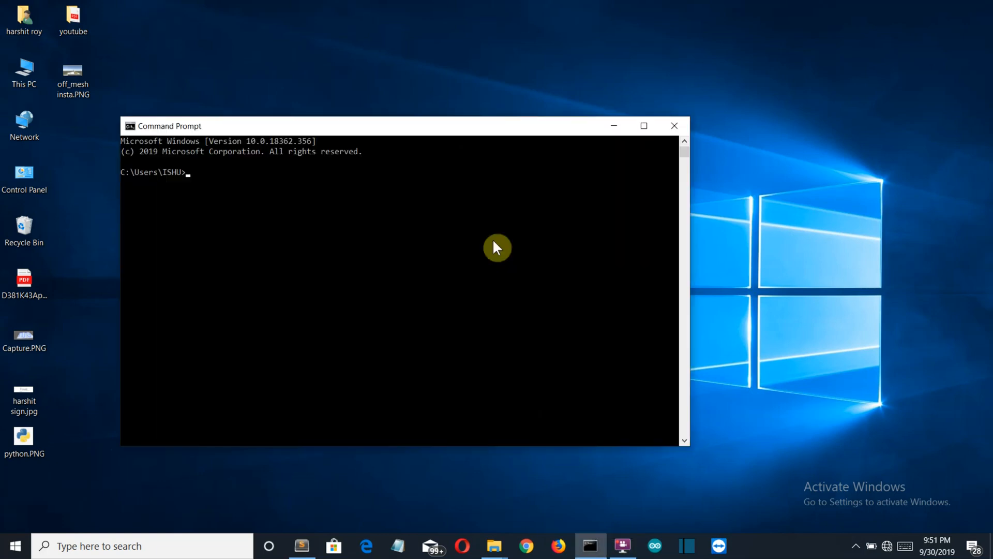
type("pip")
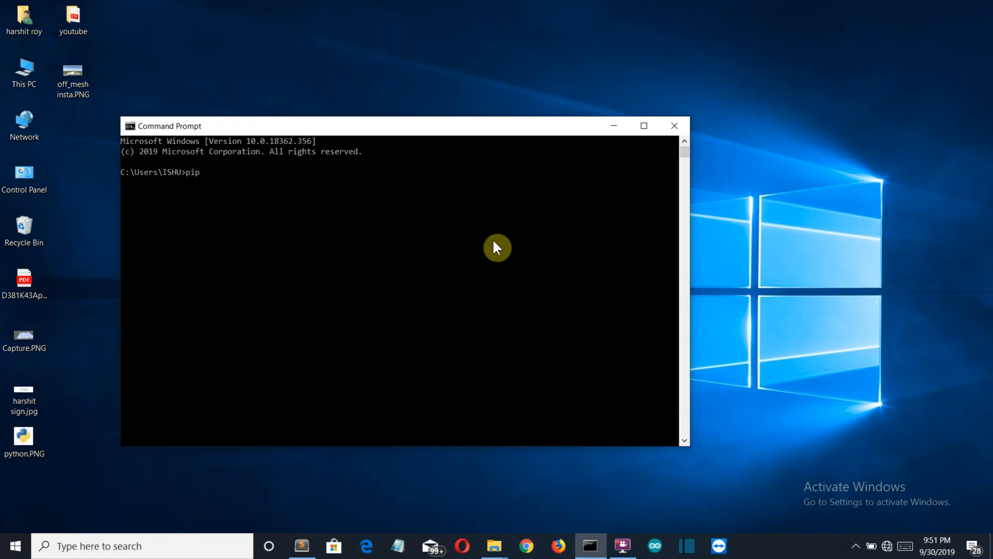
type("inst")
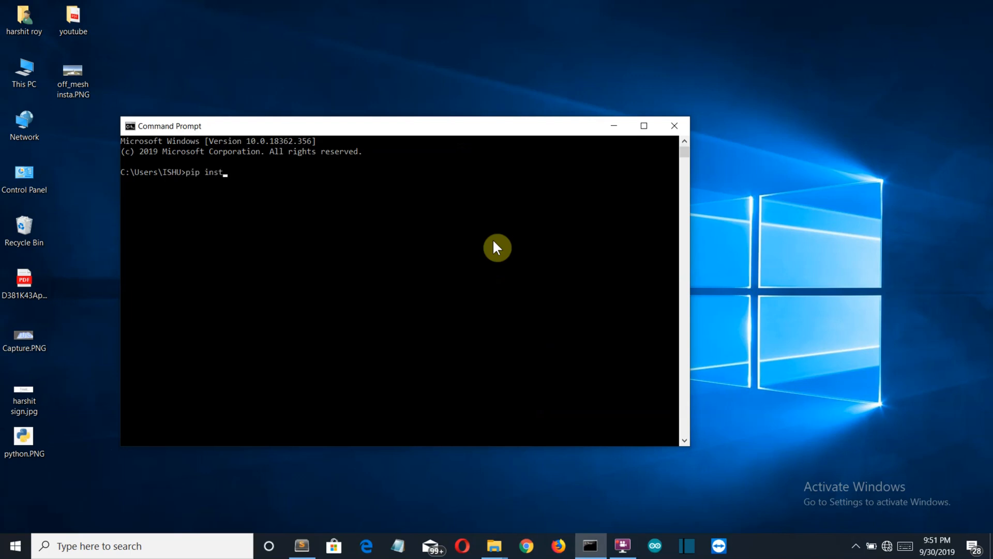
type("all mo")
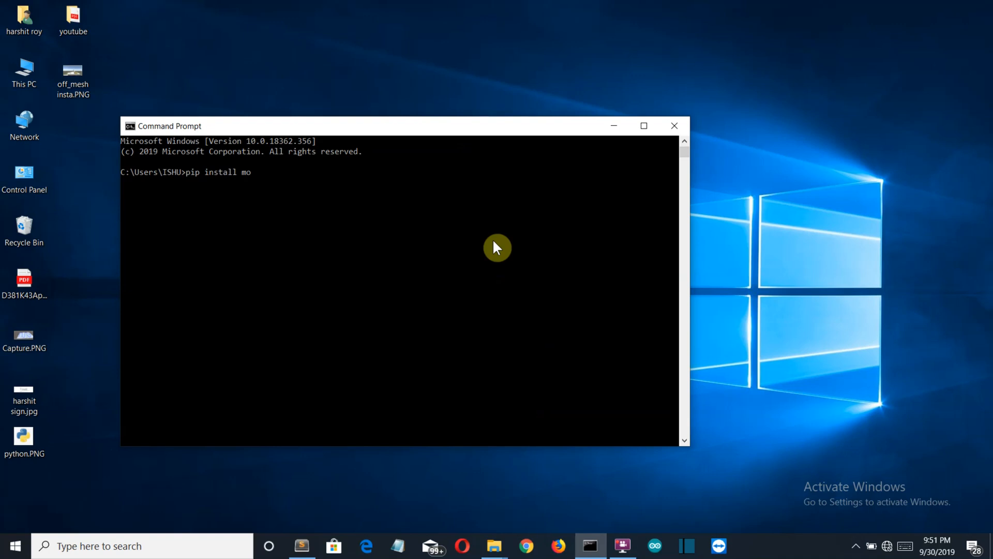
type("viepy")
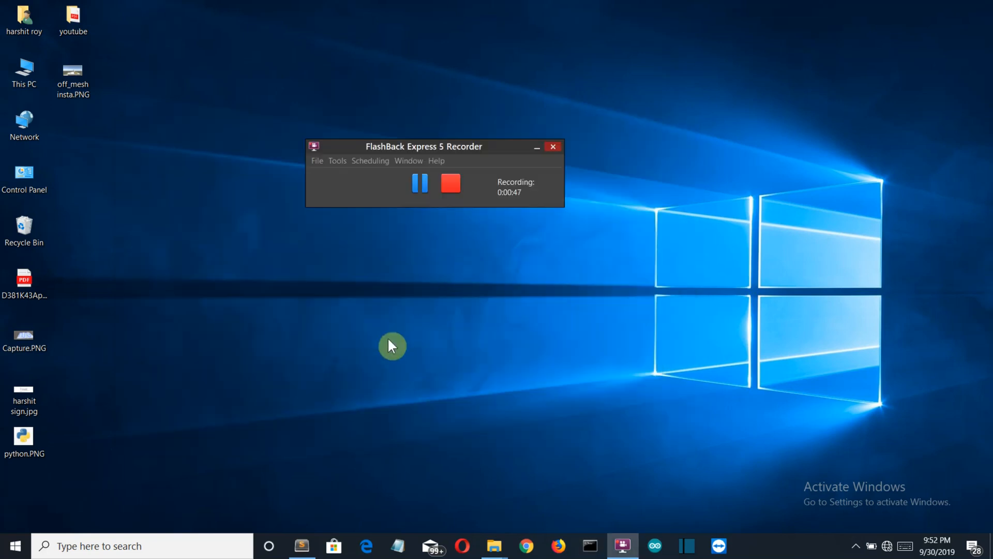
- In the empty 1.py script, type the line 'from moviepy.editor import'
left_click(298, 546)
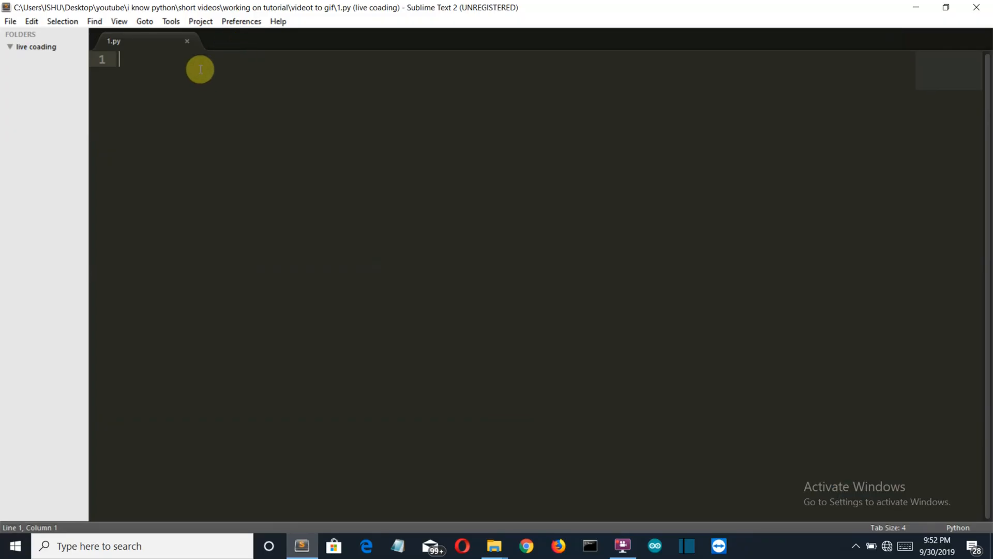
type("from")
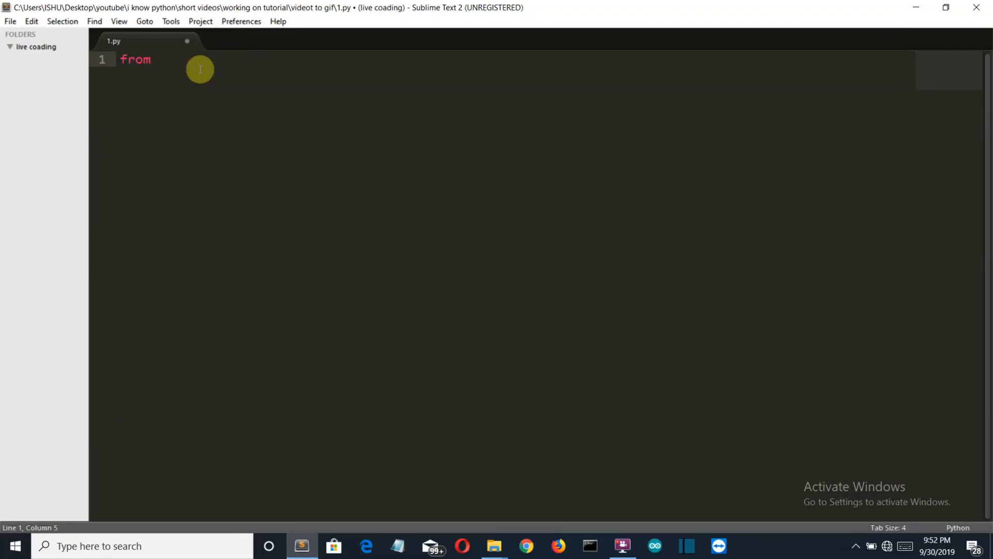
type("movi")
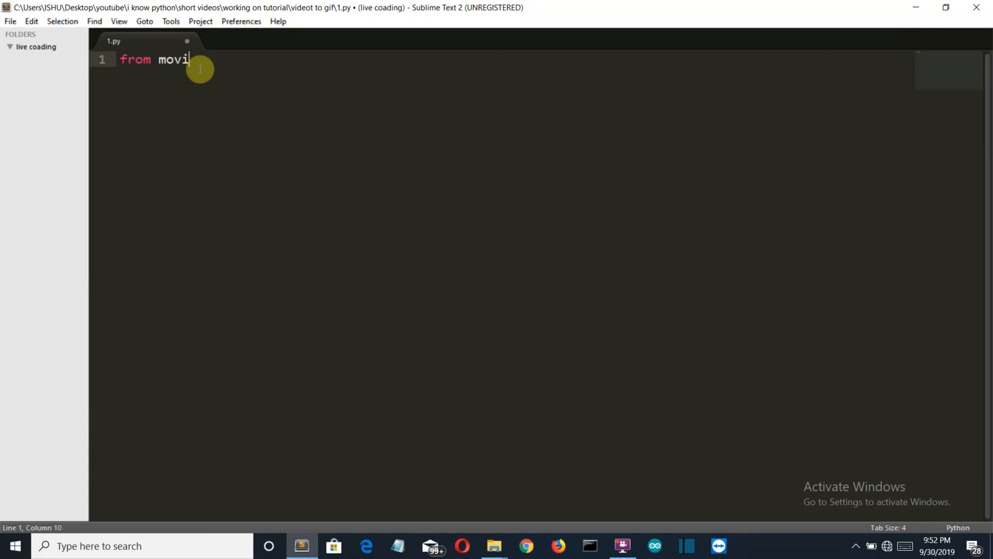
type("epy.e")
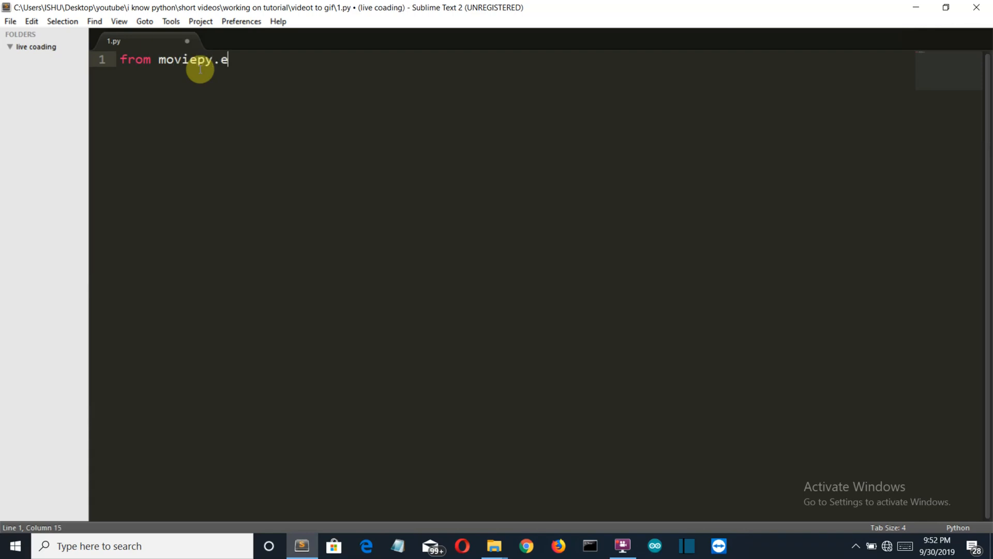
type("ditor")
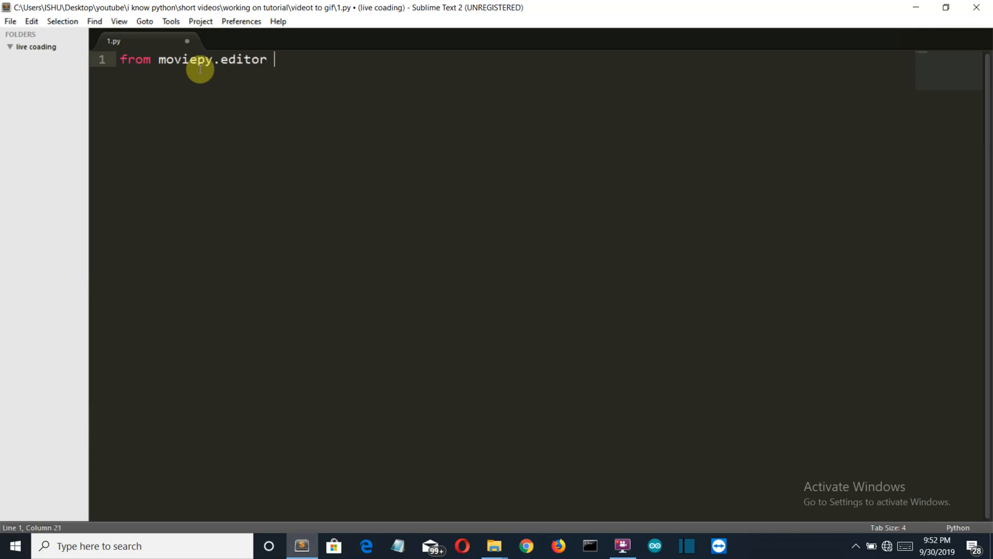
type("imp")
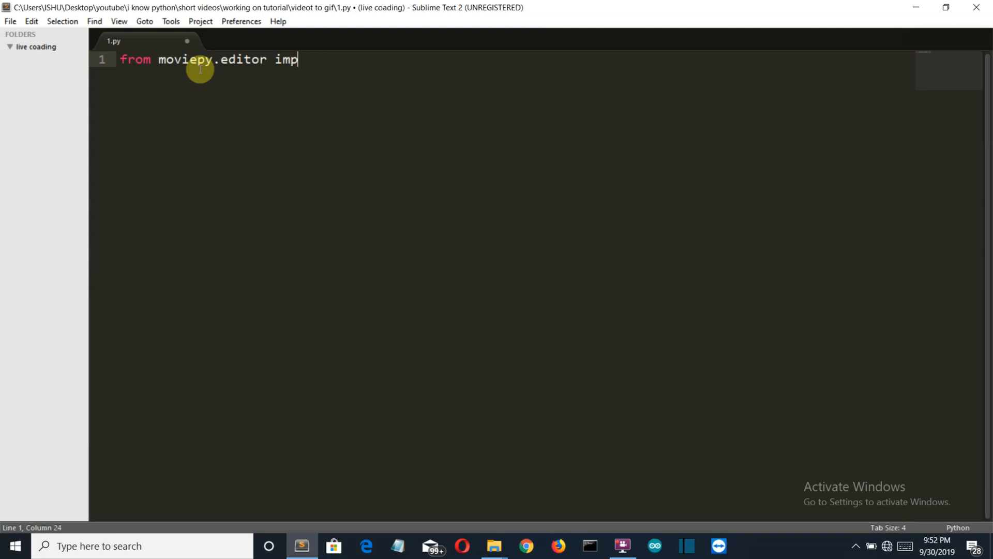
type("ort *")
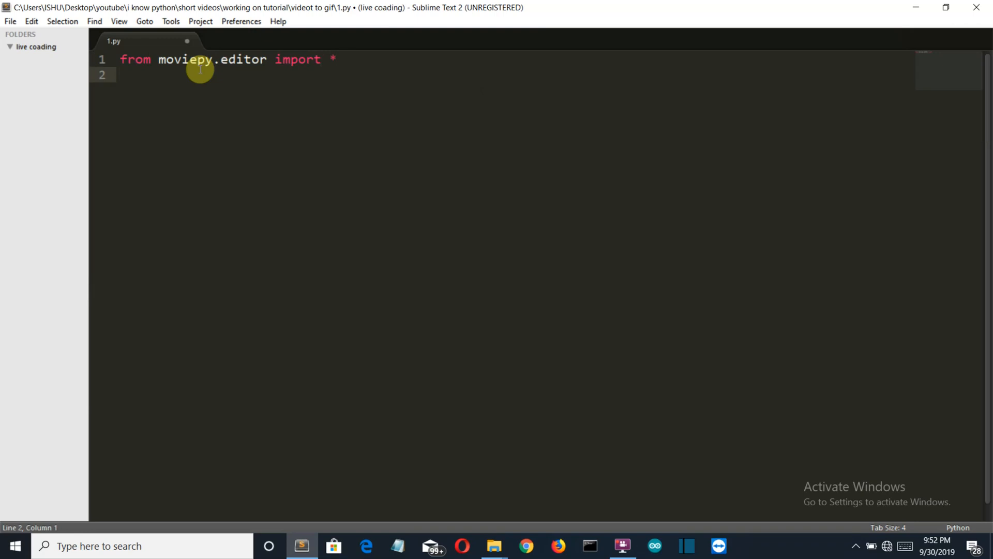
- Add clip=VideoFileClip("output_free.mp4") to load the video
type("cli")
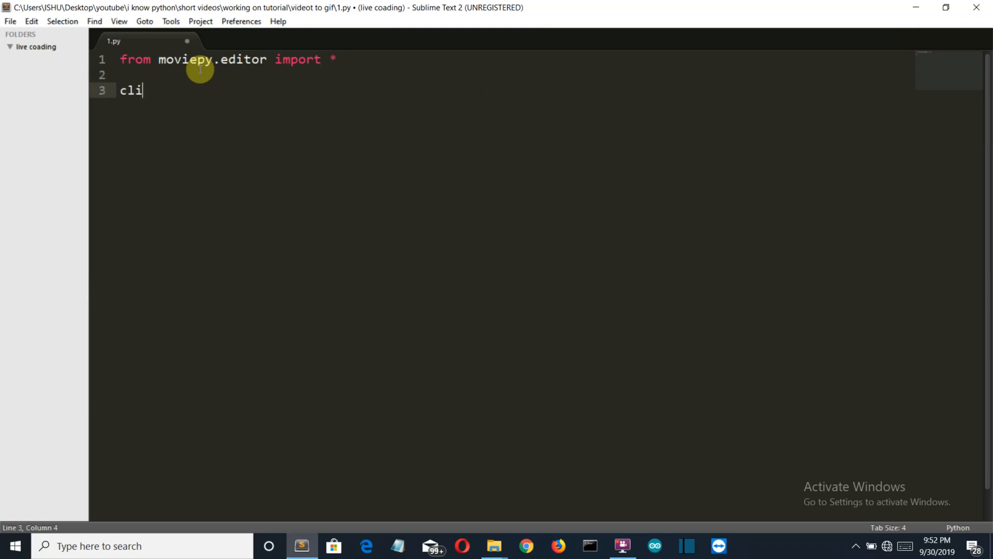
type("p")
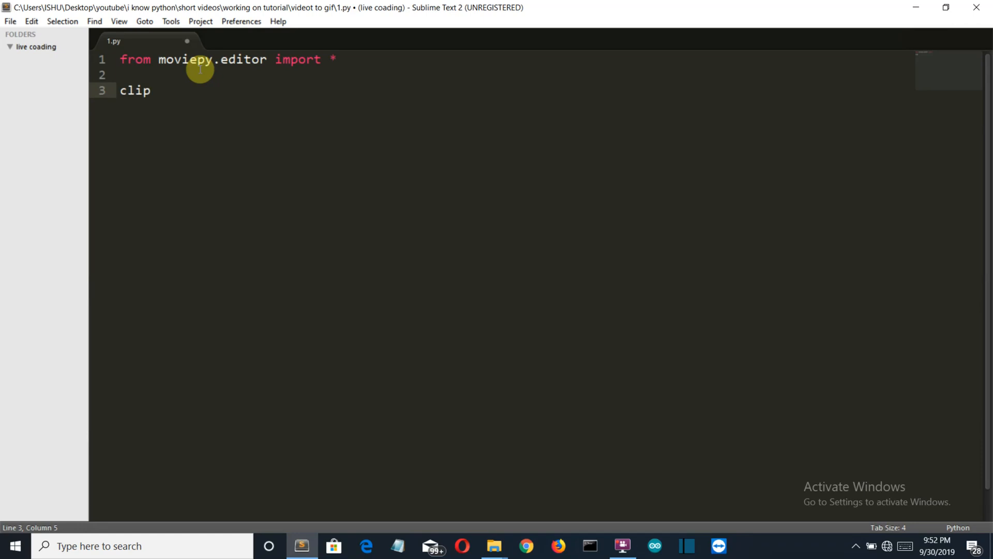
type("=Video")
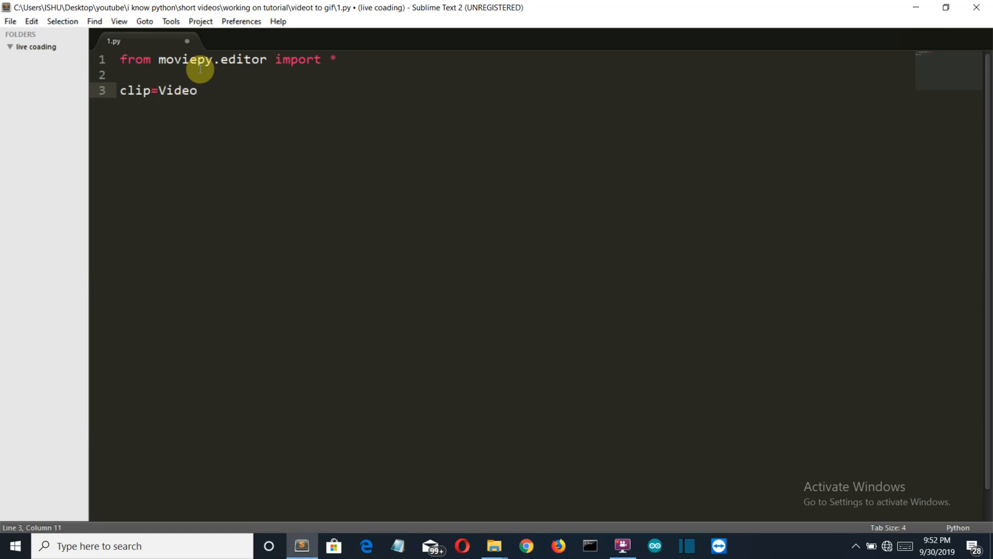
type("FileClip")
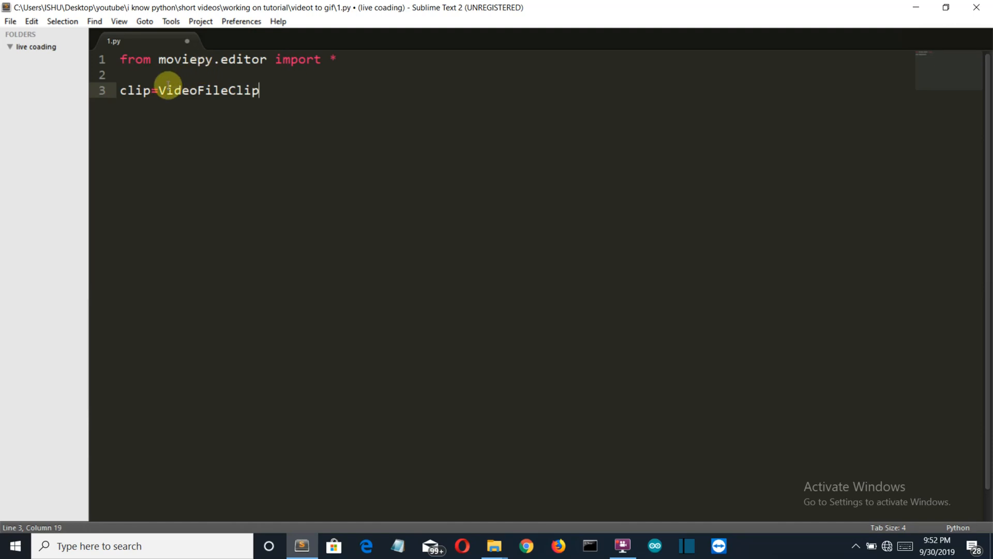
mouse_move(258, 92)
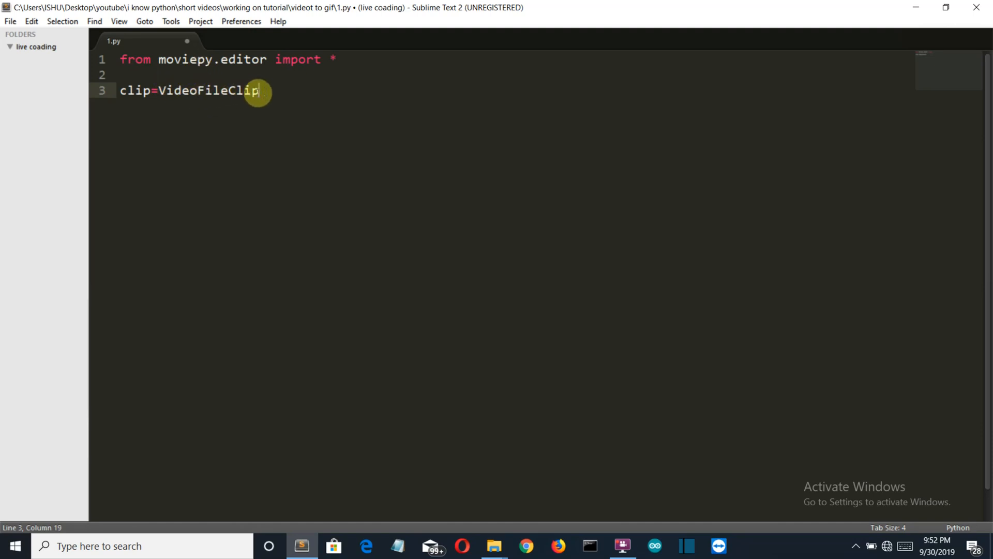
mouse_move(259, 104)
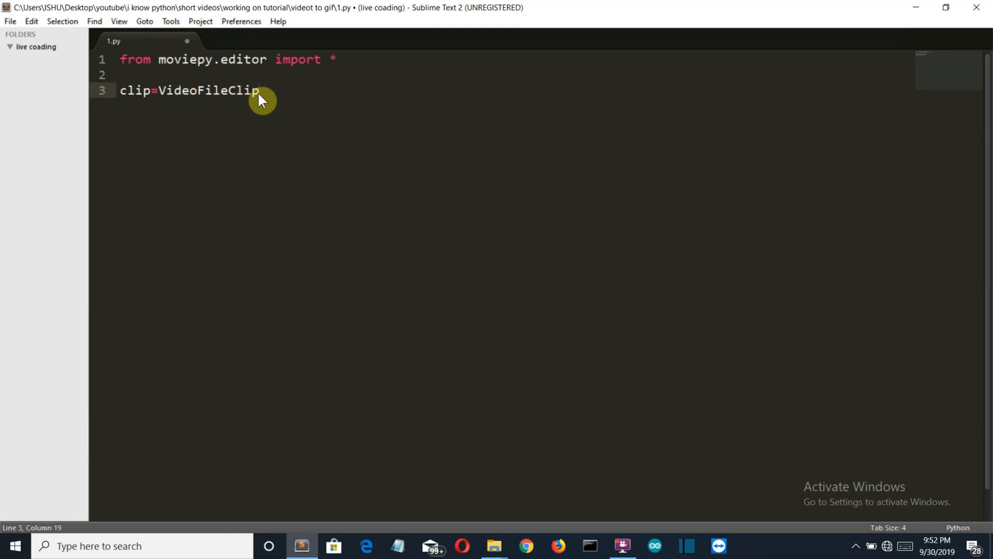
type("(")
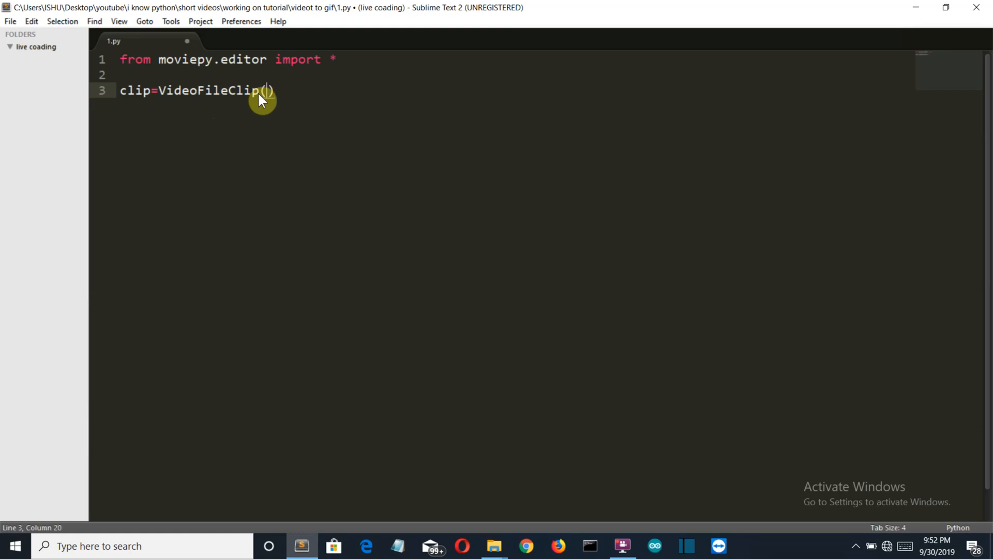
type("\"\"")
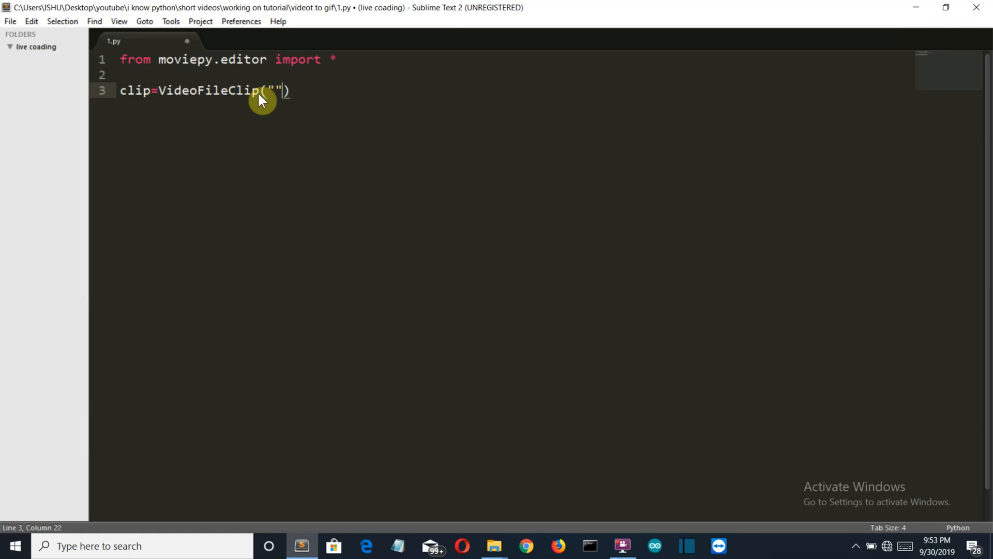
type("ou")
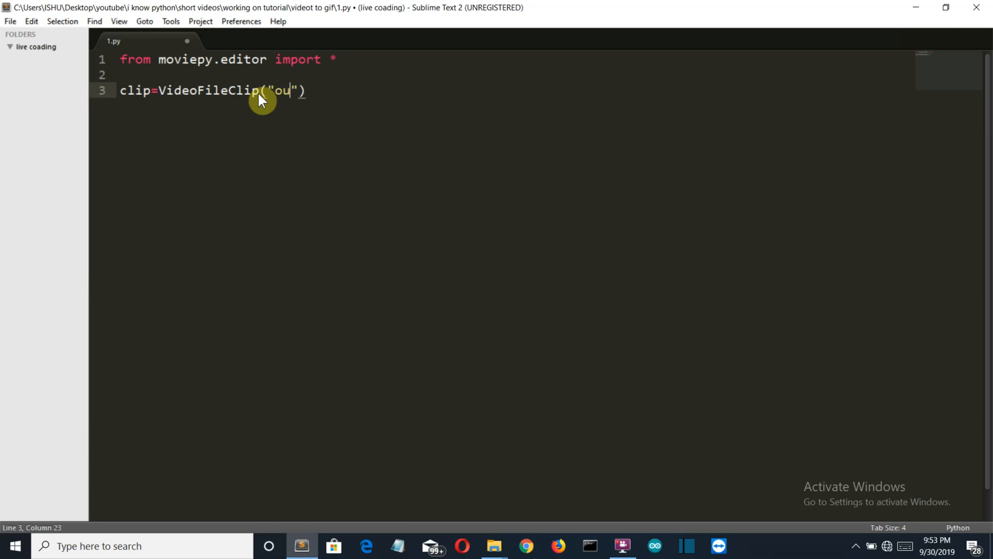
type("tp")
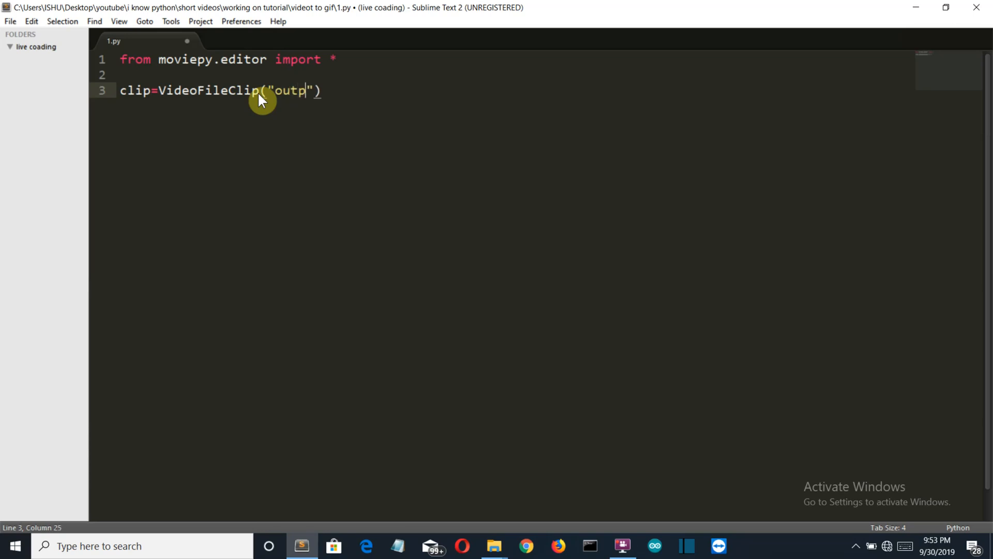
type("ut_fr")
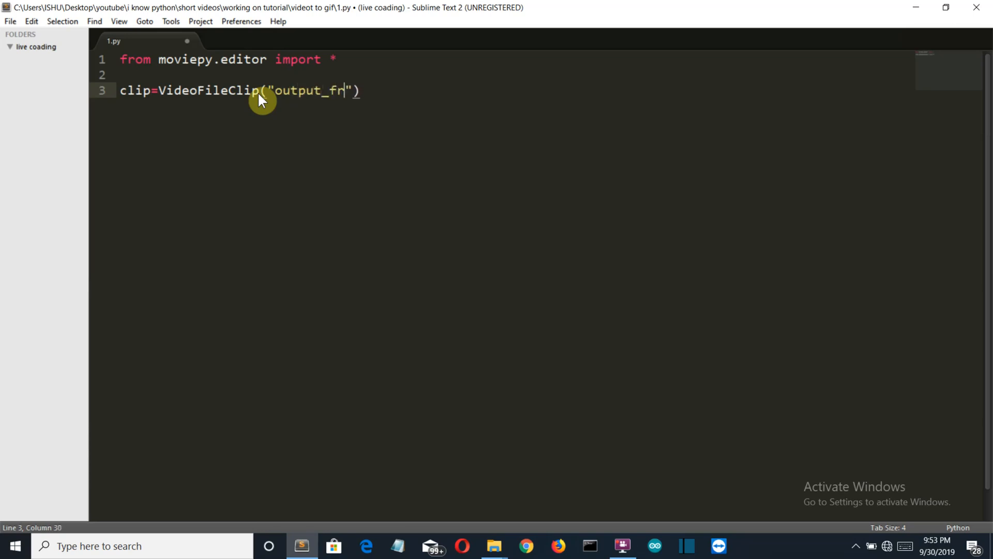
type("ee.m")
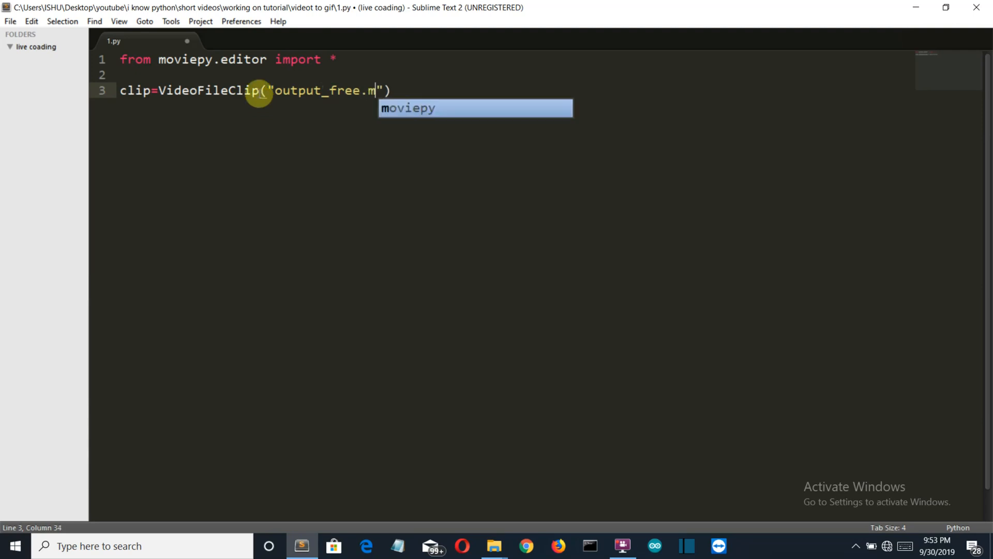
type("p4")
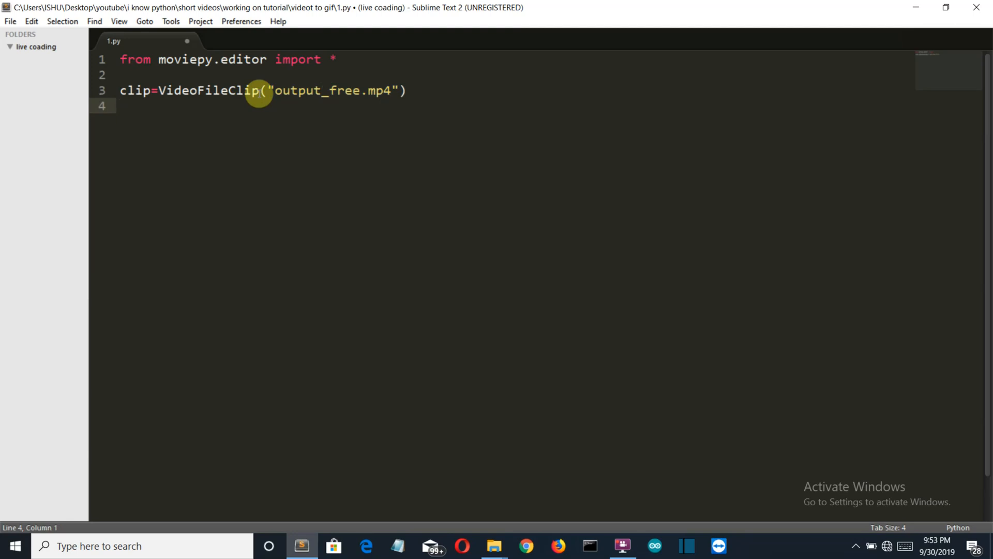
- Add clip.write_gif("1.gif") to the script and save it
type("clip")
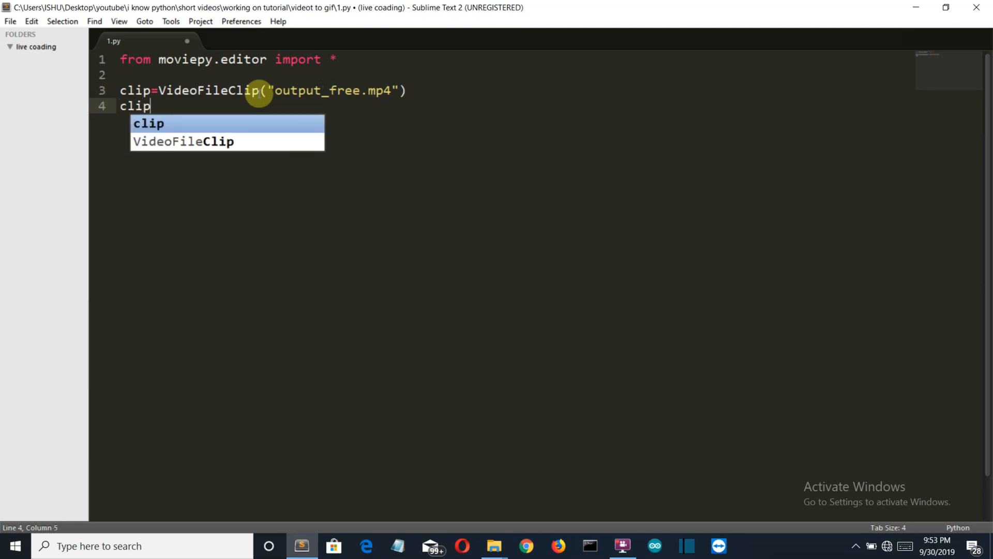
type(".write")
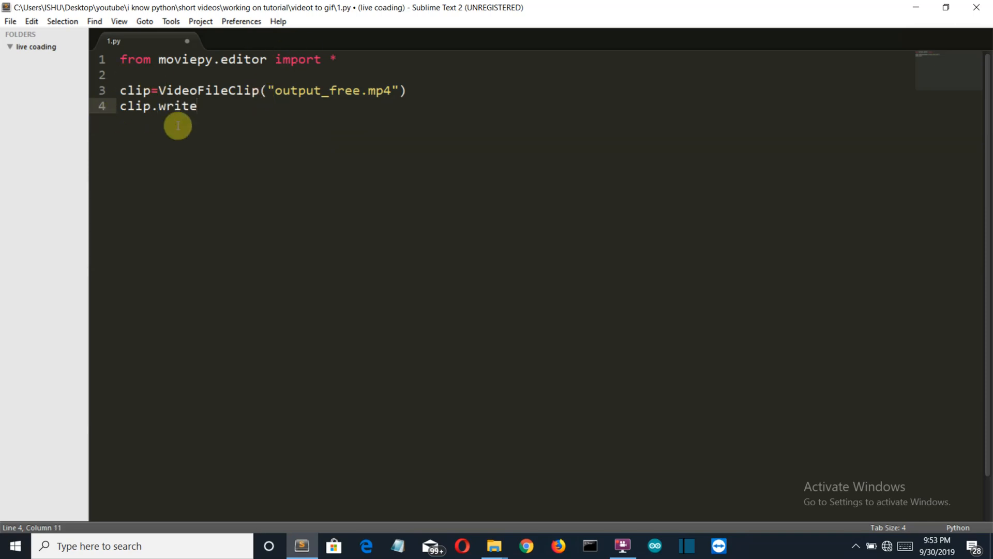
type("_gif")
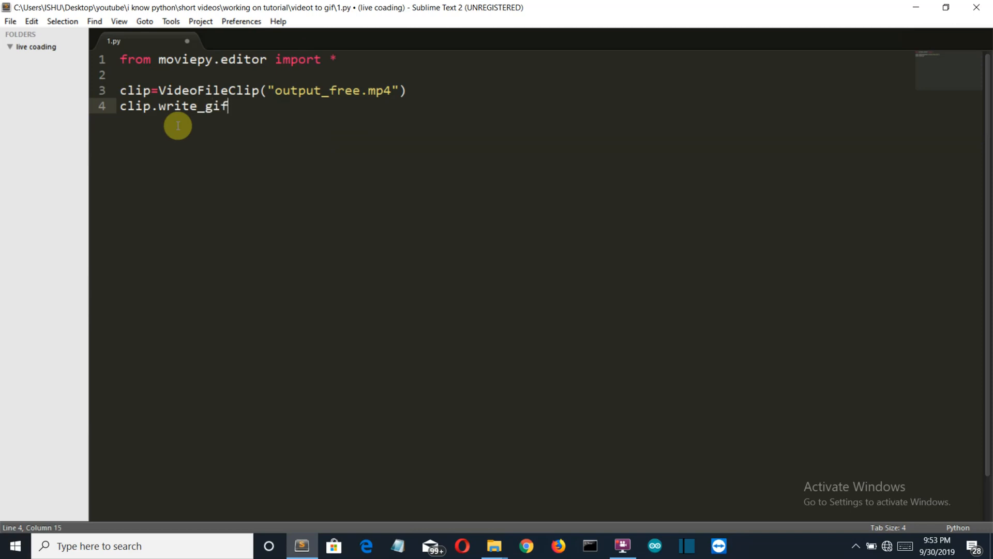
type("(\"\")")
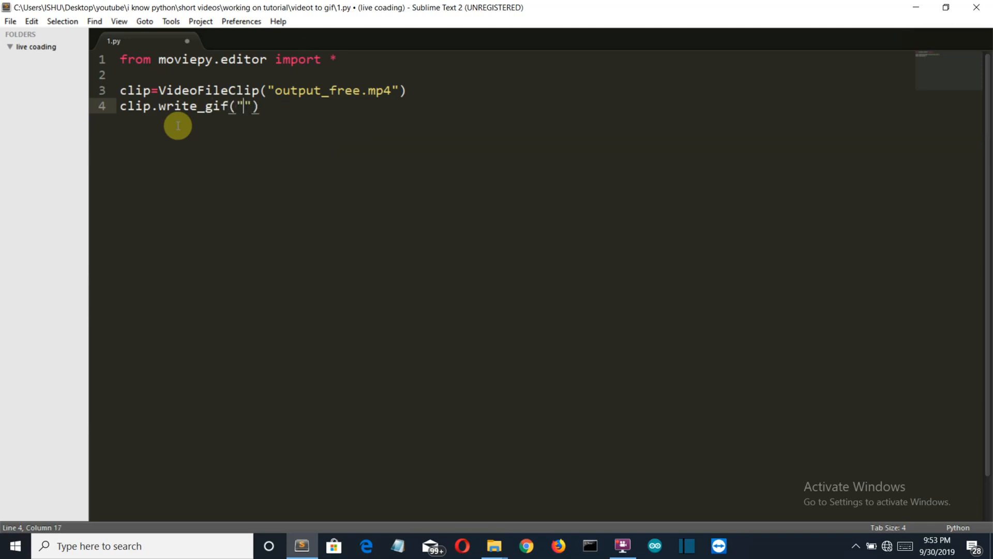
type("1.")
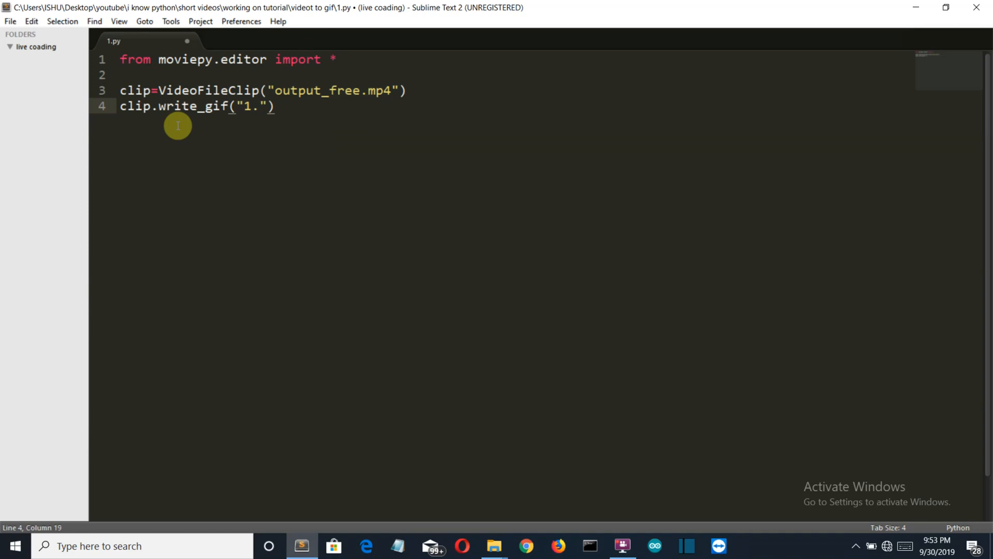
type("gif")
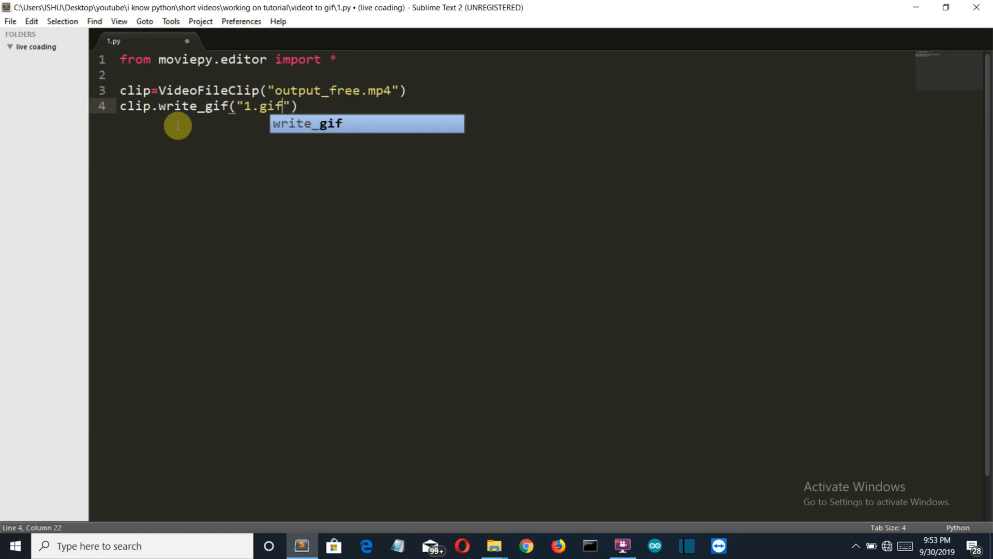
key("ctrl+s")
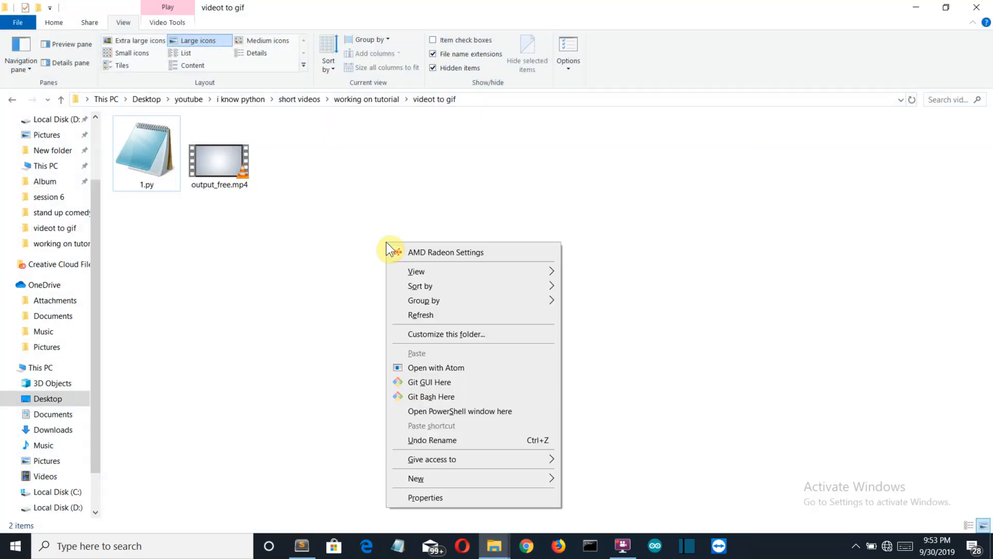
mouse_move(454, 417)
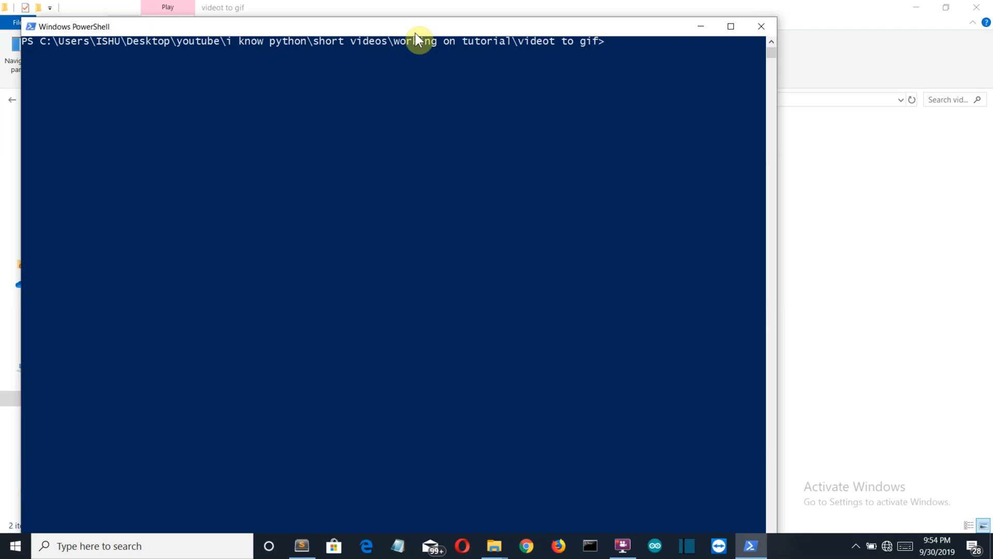
- Run 'python 1.py' in PowerShell to generate 1.gif
type("python")
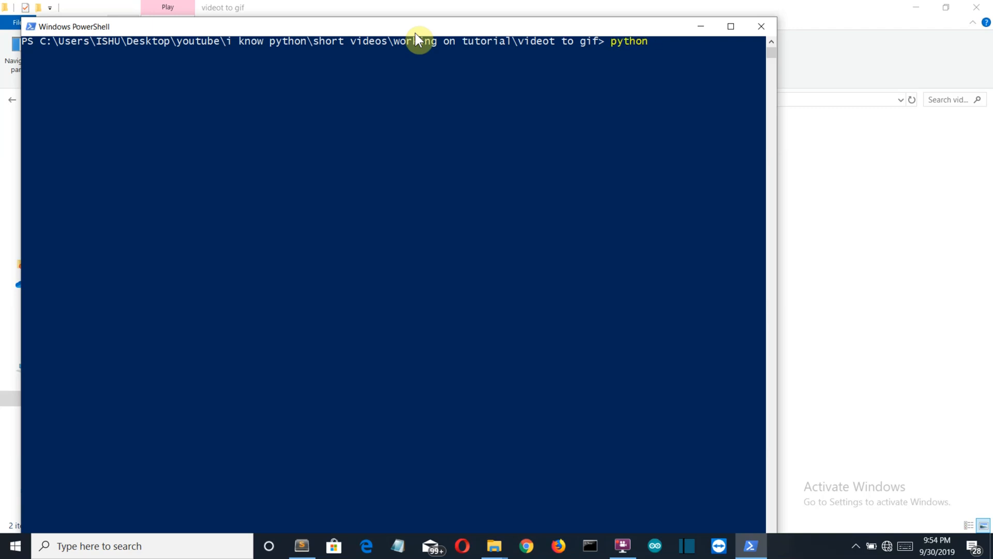
type("1.py")
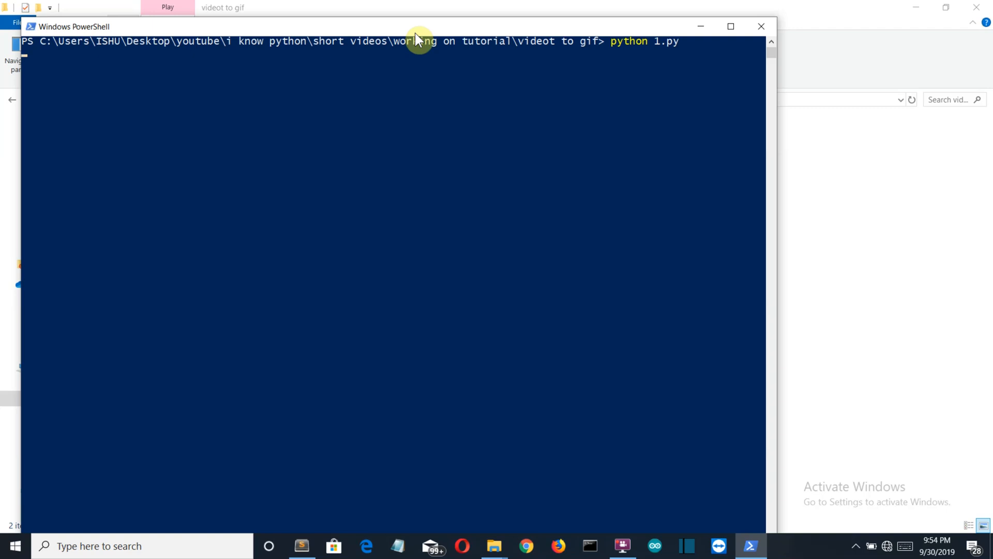
key("Enter")
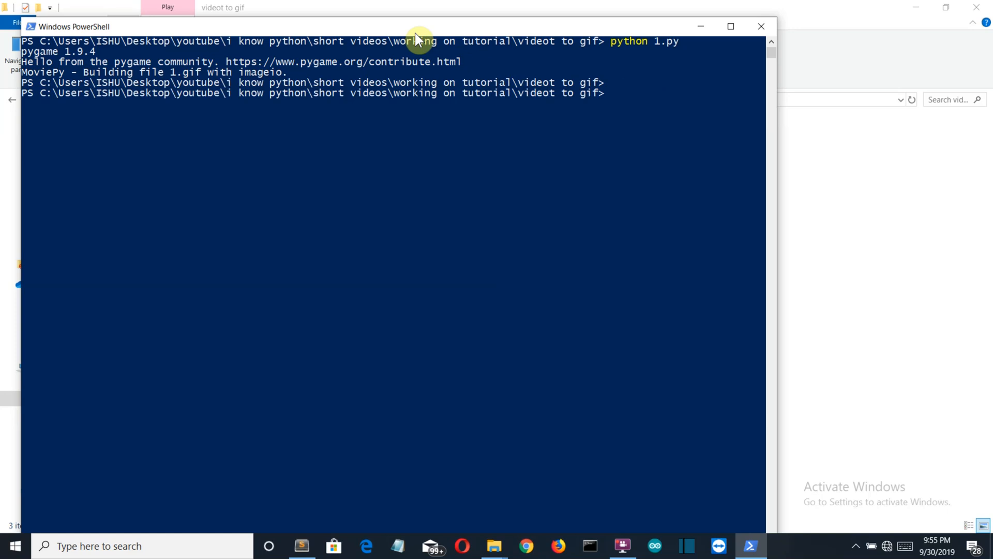
mouse_move(764, 123)
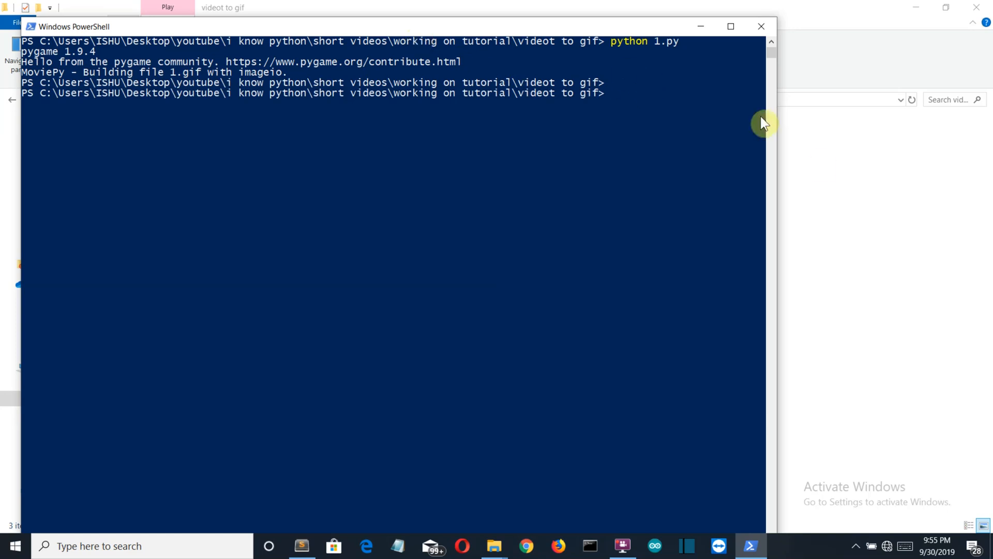
- Open the generated 1.gif from the project folder to view the result
left_click(495, 546)
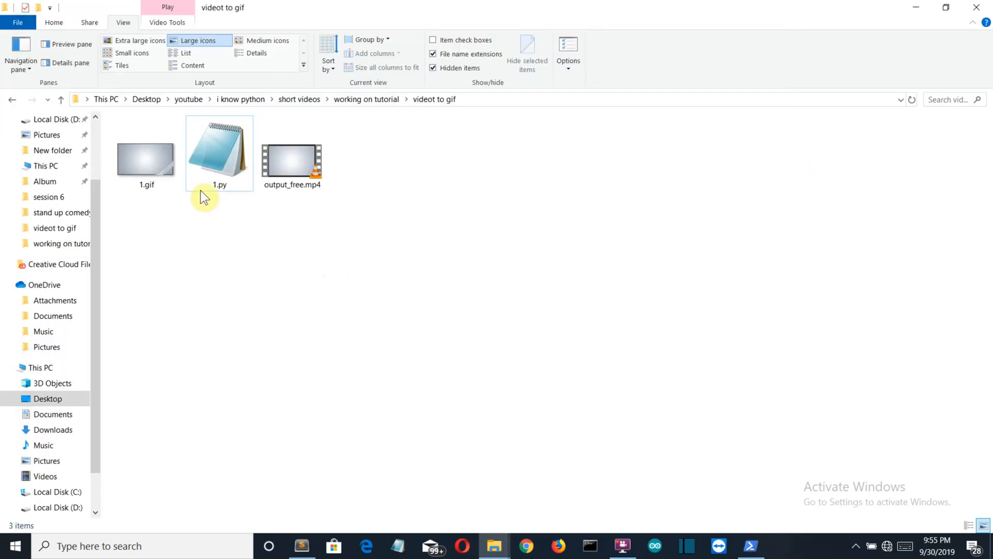
left_click(155, 158)
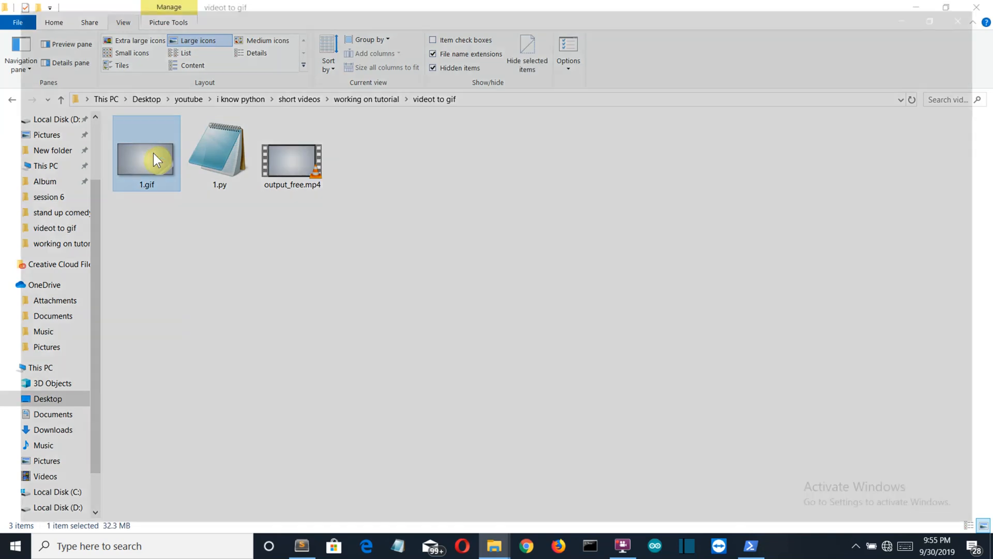
double_click(157, 159)
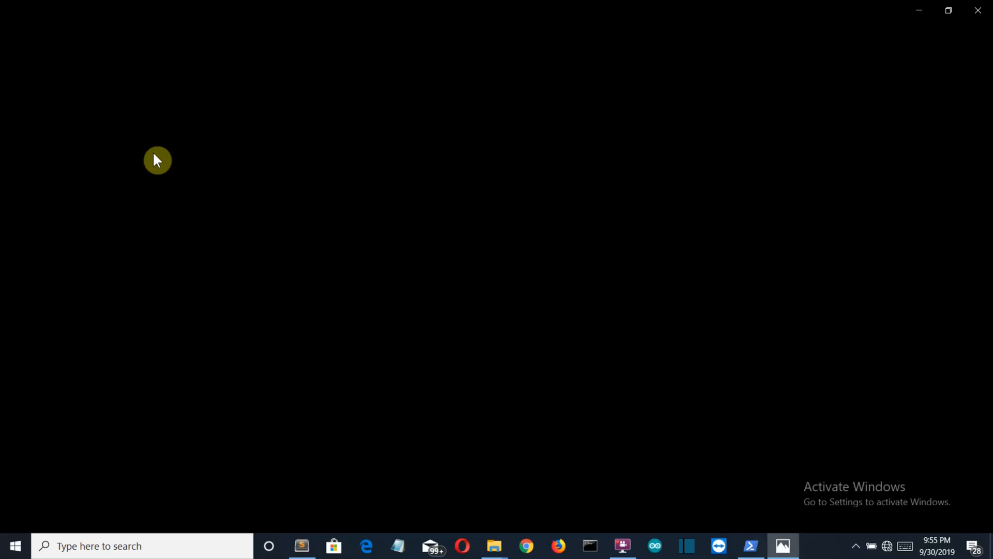